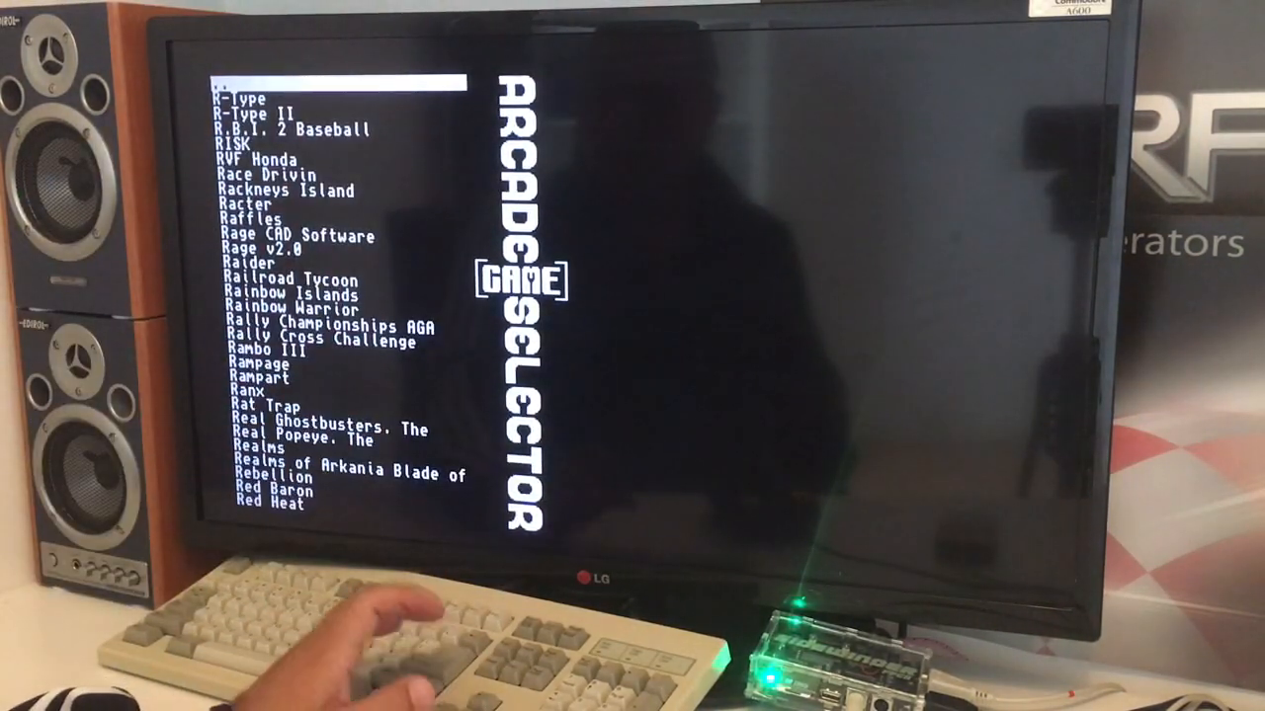
- Move the selection down past Raider to Rainbow Islands, showing its Ocean 1990 details
{"action": "key", "text": "down"}
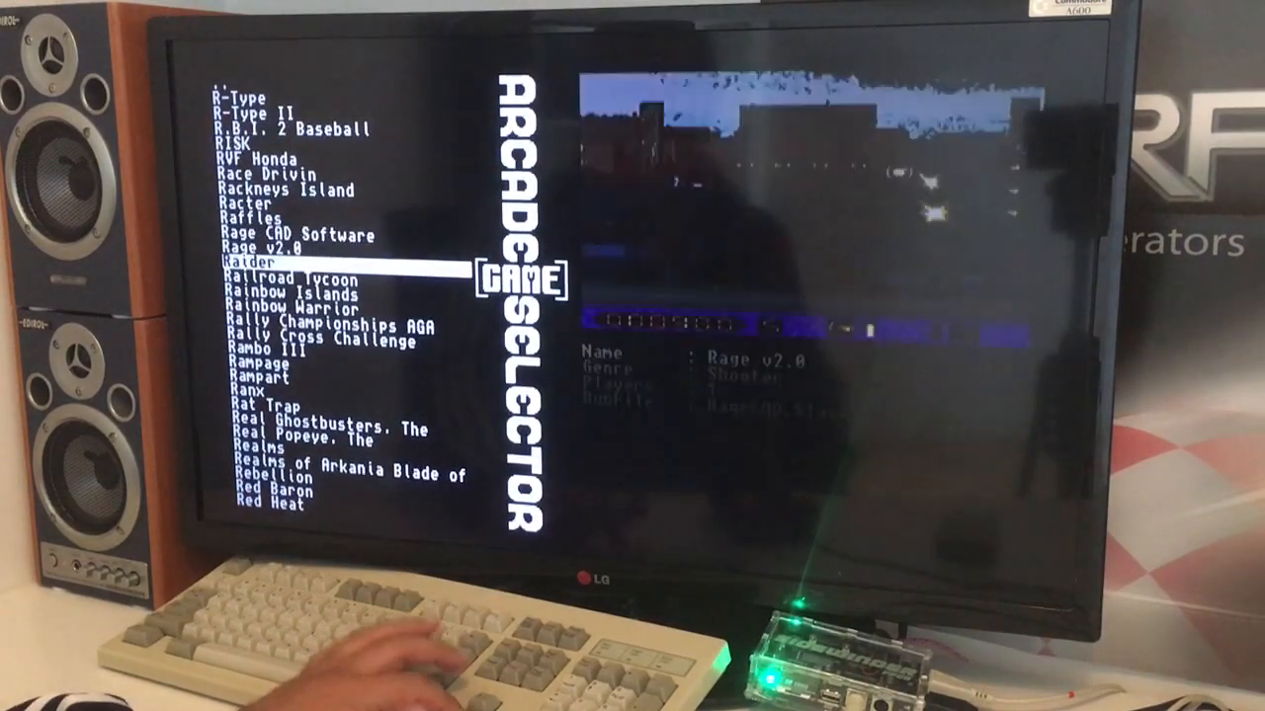
{"action": "key", "text": "down"}
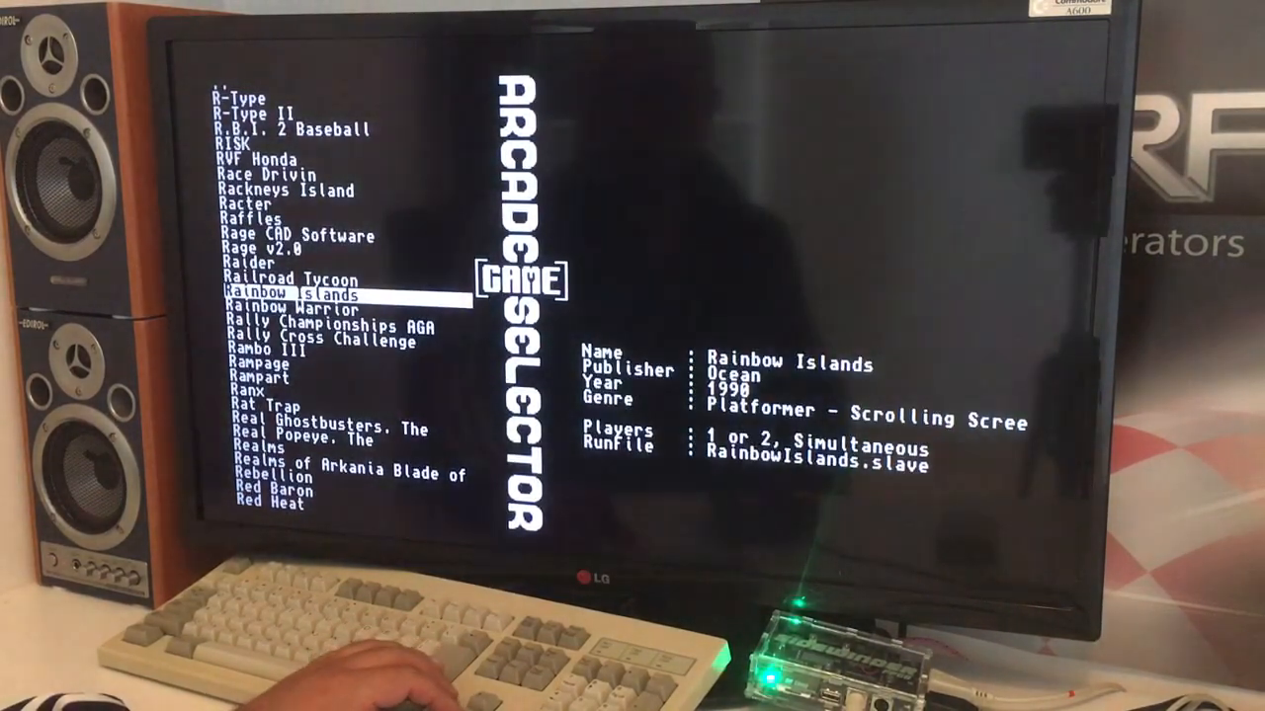